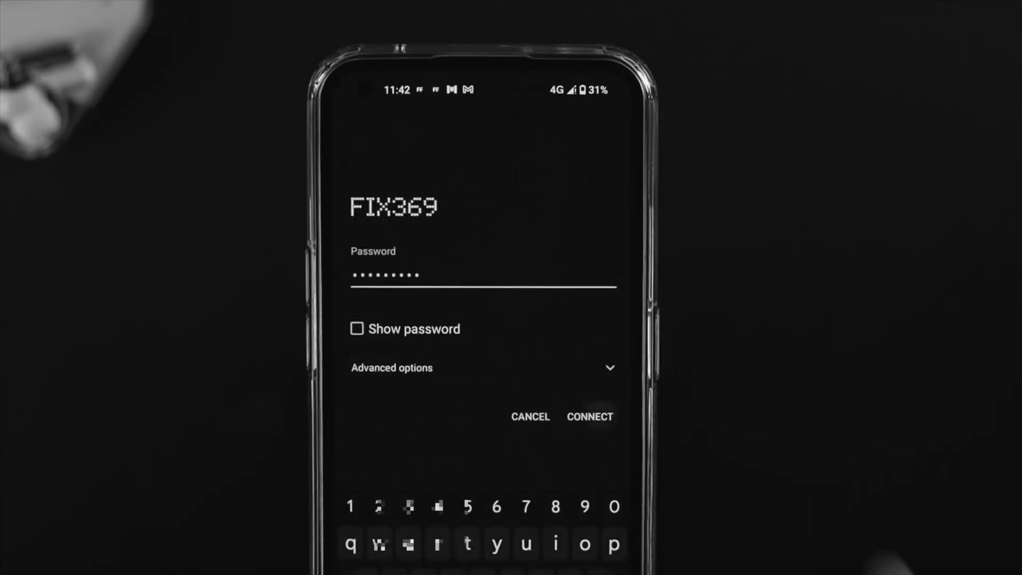
Step: Submit the Fix369 password, then view Fix369 as 'Saved / Won't automatically connect'
left_click(589, 416)
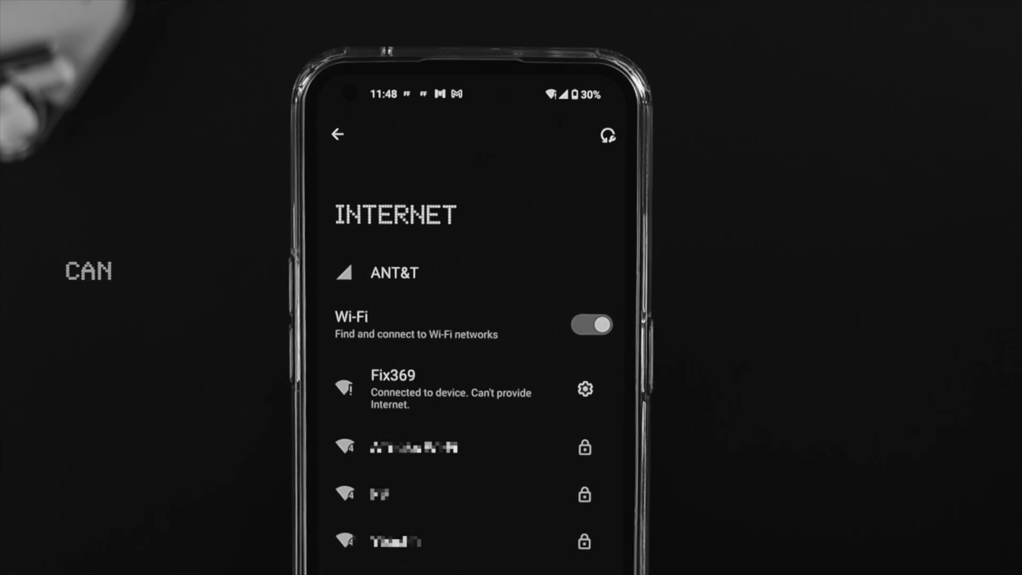
left_click(392, 388)
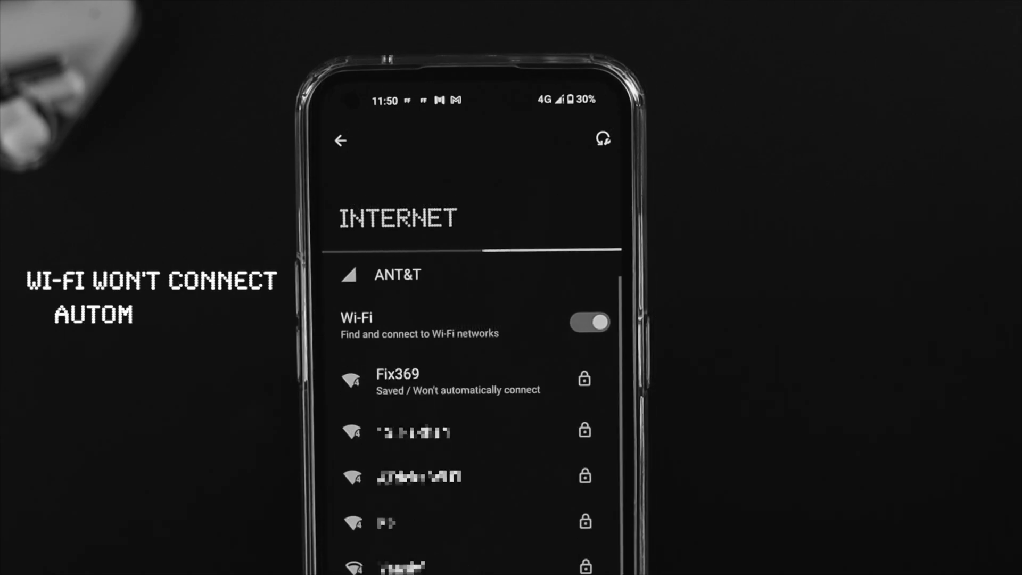
left_click(397, 381)
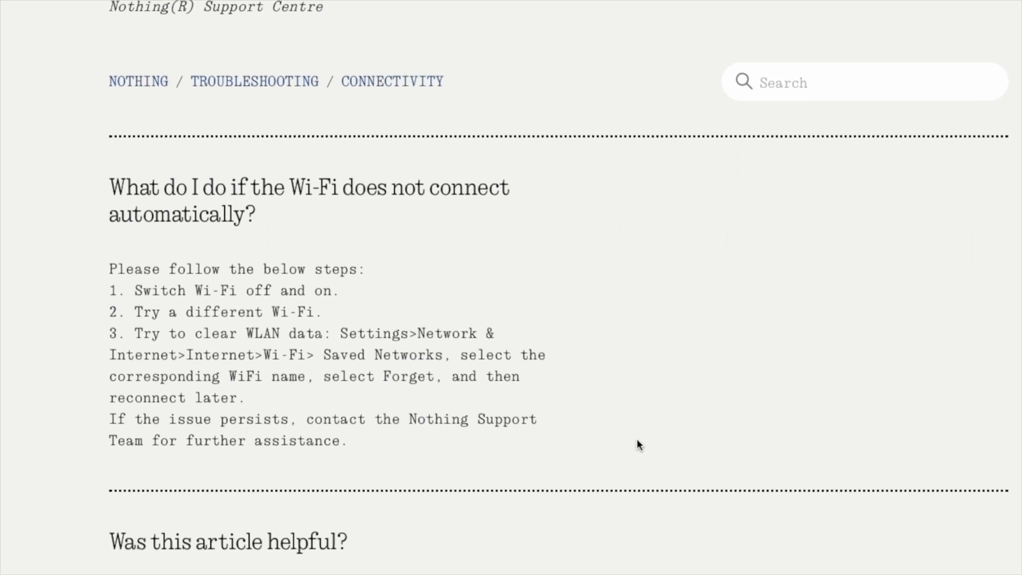
Step: Open the Connectivity article 'What do I do if the Wi-Fi does not connect automatically?'
scroll("down", 3)
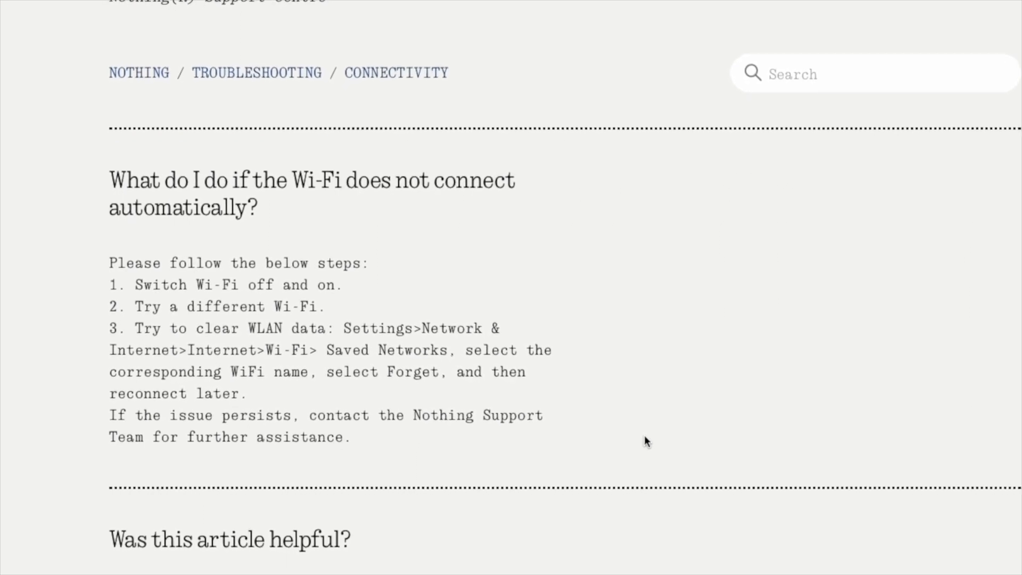
left_click(395, 73)
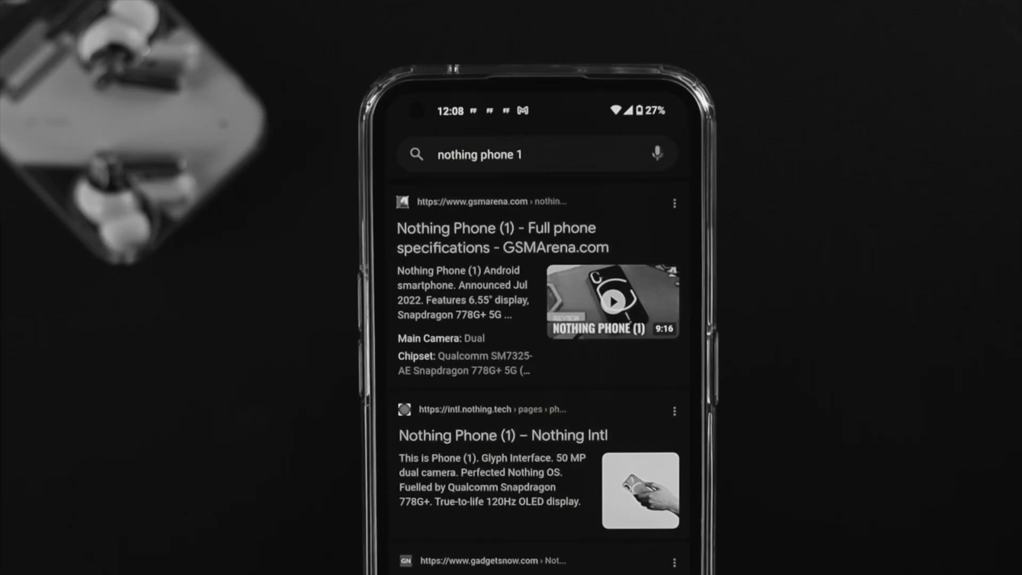
Step: Toggle the Aeroplane mode Quick Settings tile, then choose Restart from the power menu
left_click(502, 435)
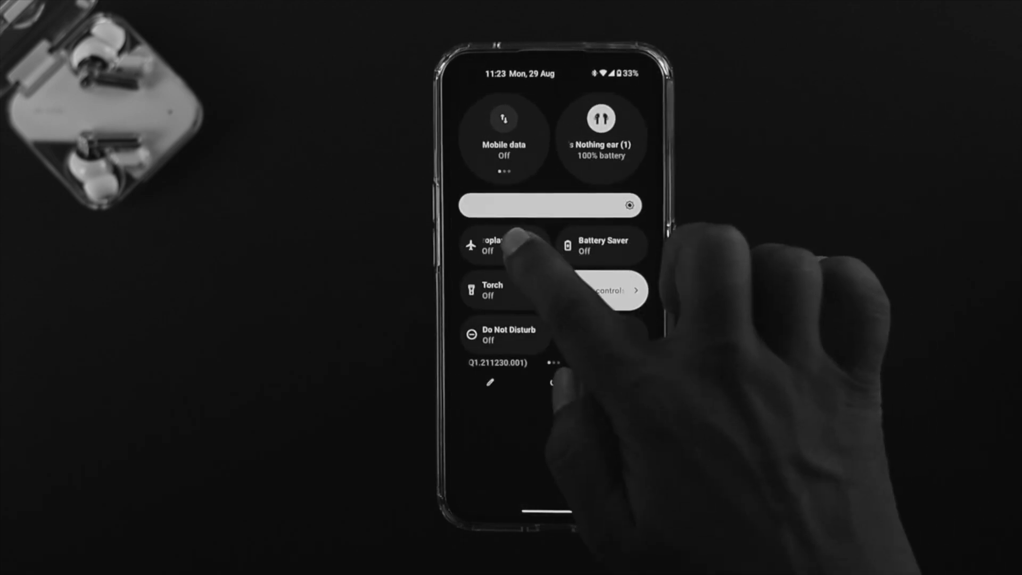
left_click(503, 246)
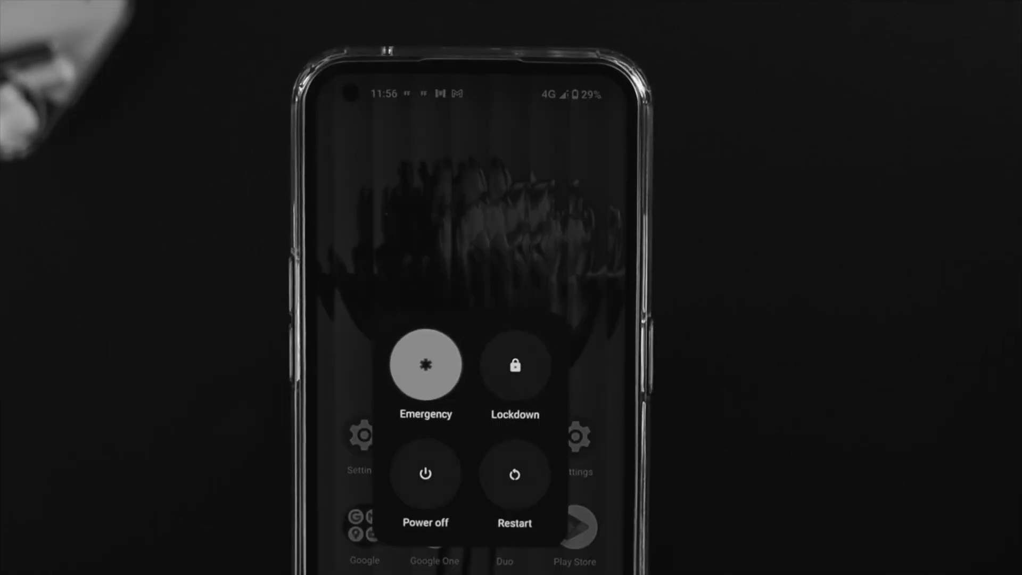
left_click(514, 474)
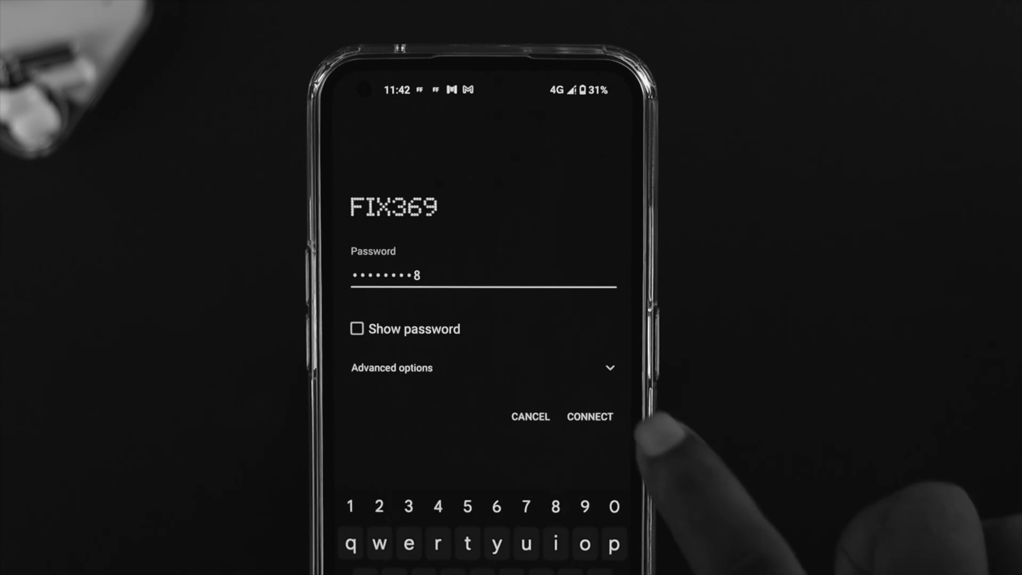
Step: From Network & Internet > Internet, select Fix369, show the password and connect
left_click(588, 416)
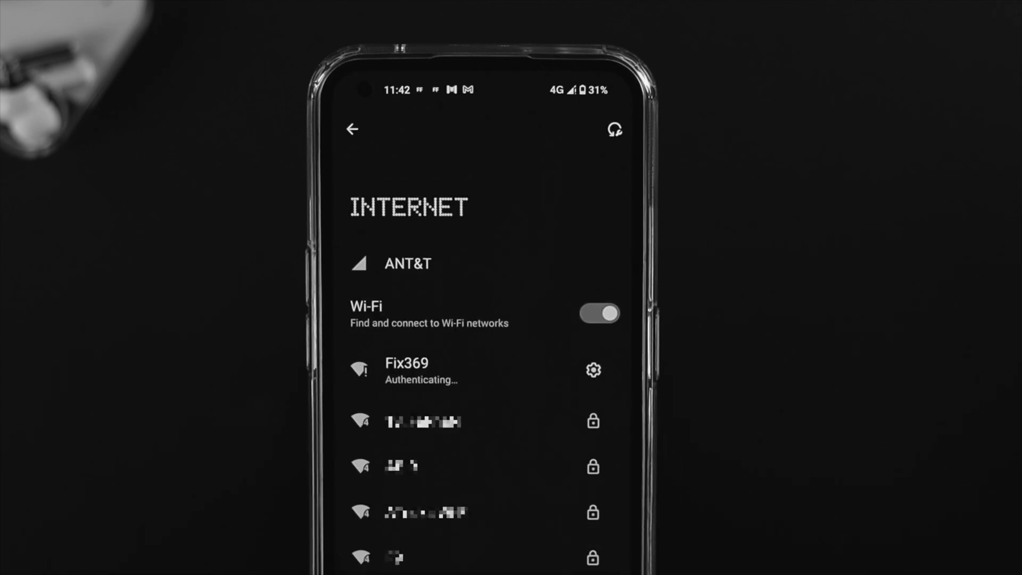
left_click(351, 129)
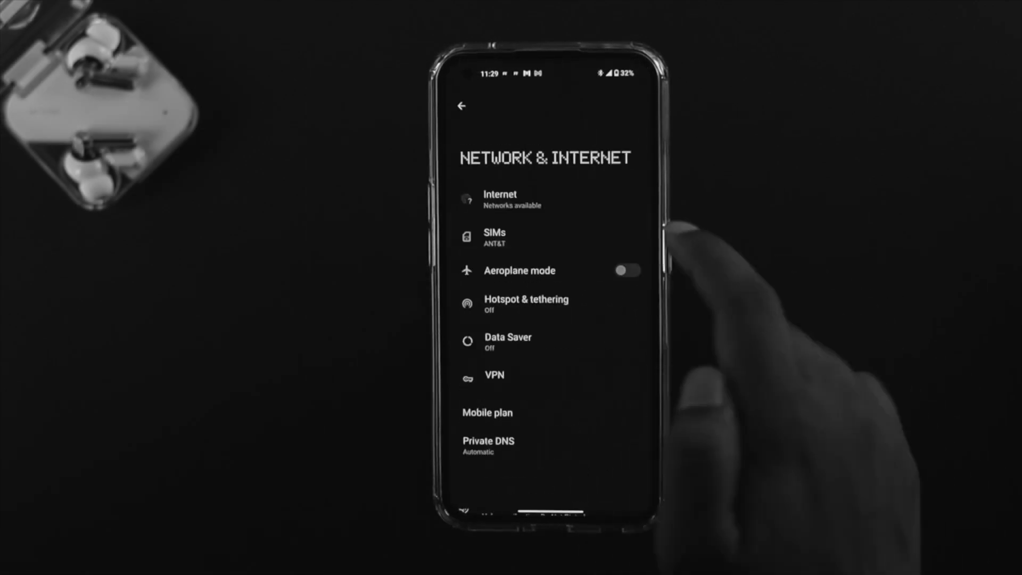
left_click(499, 199)
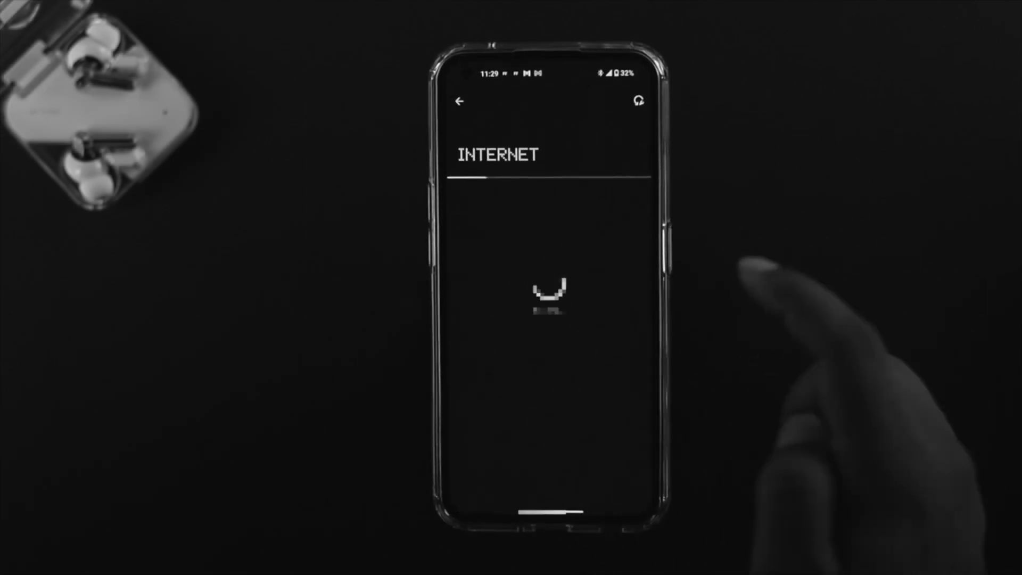
left_click(628, 226)
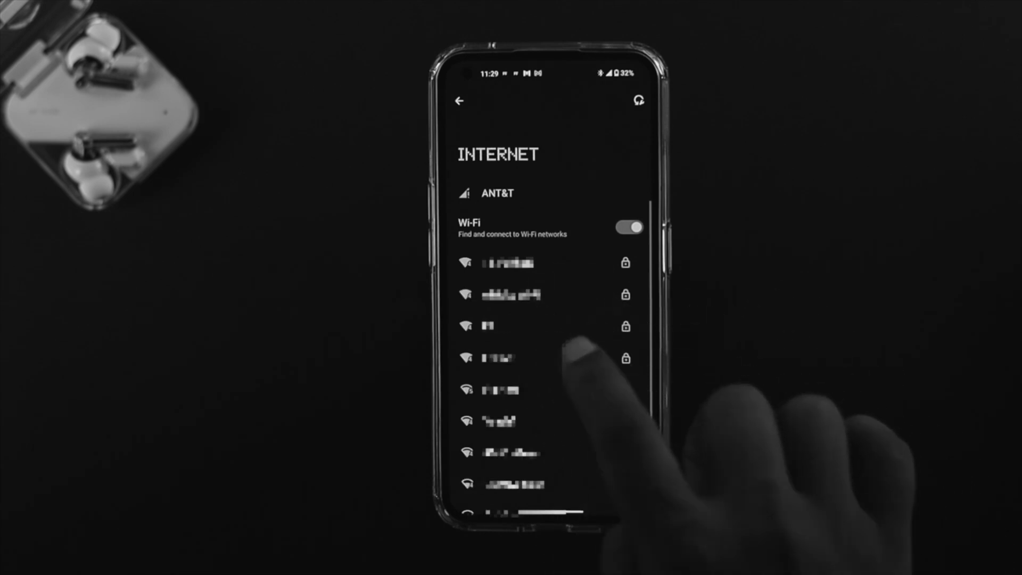
left_click(508, 357)
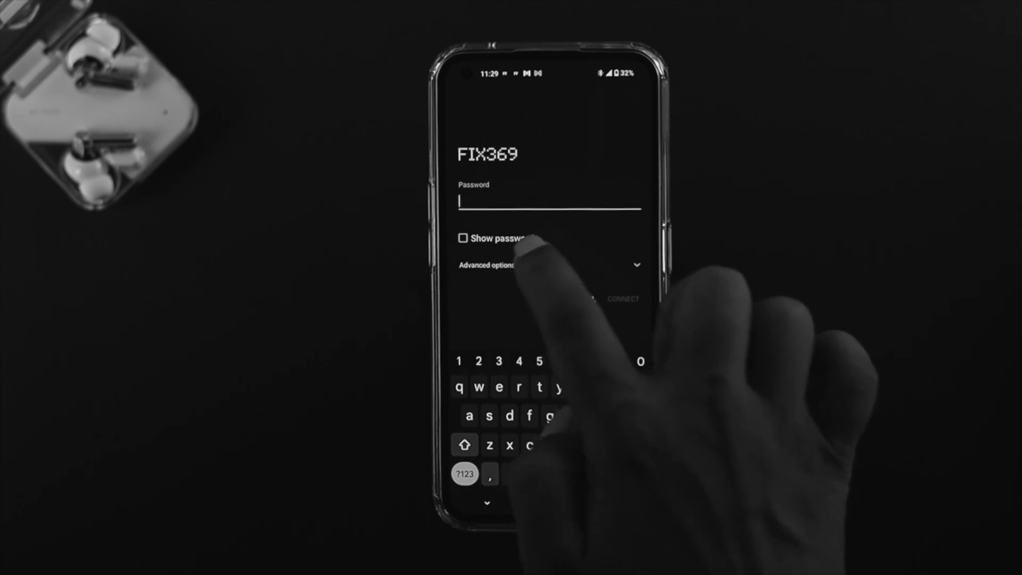
left_click(462, 238)
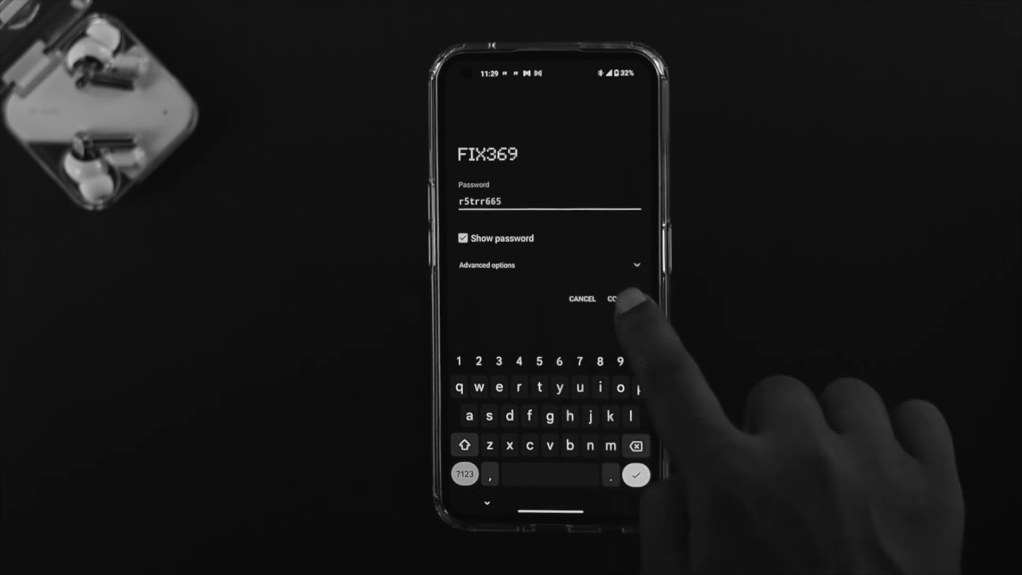
left_click(613, 299)
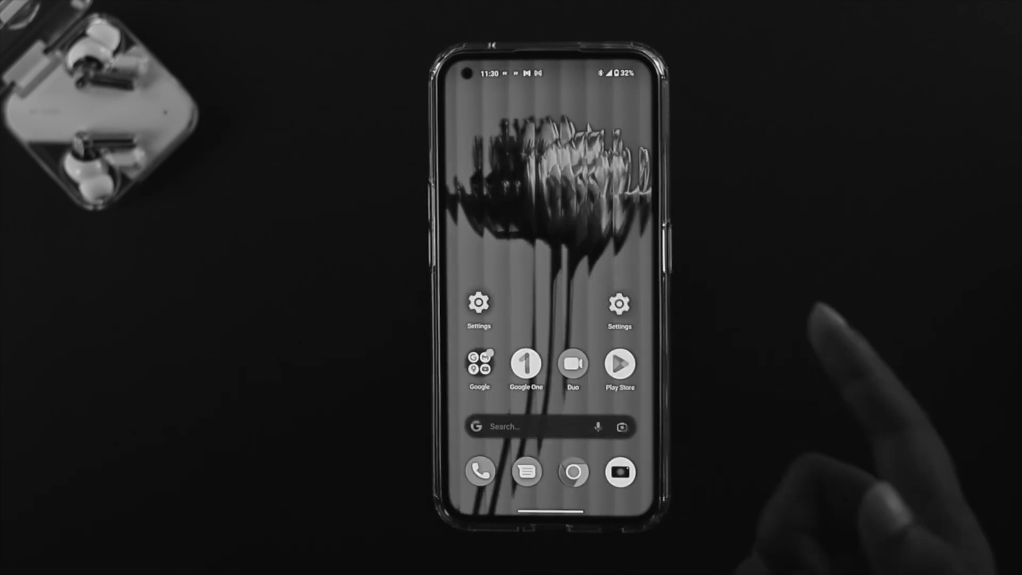
Step: Run and confirm 'Reset Wi-Fi, mobile & Bluetooth' from Settings' reset options, then go Home
left_click(479, 304)
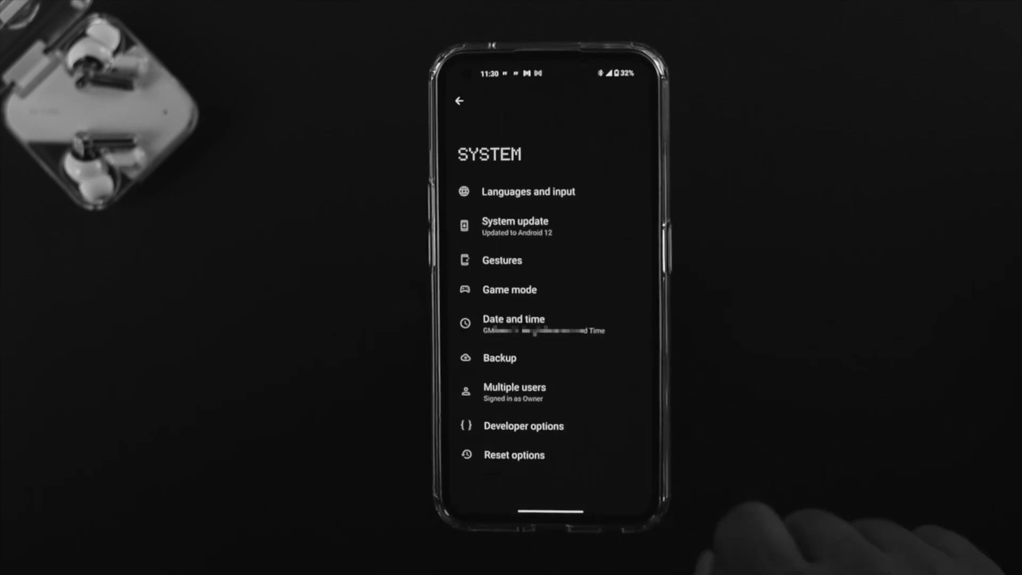
left_click(513, 454)
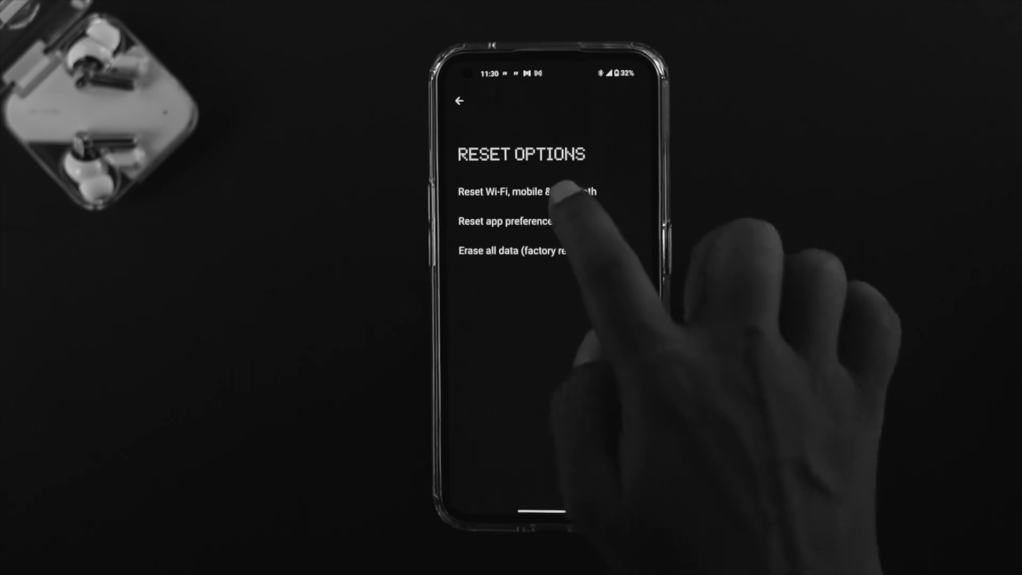
left_click(526, 191)
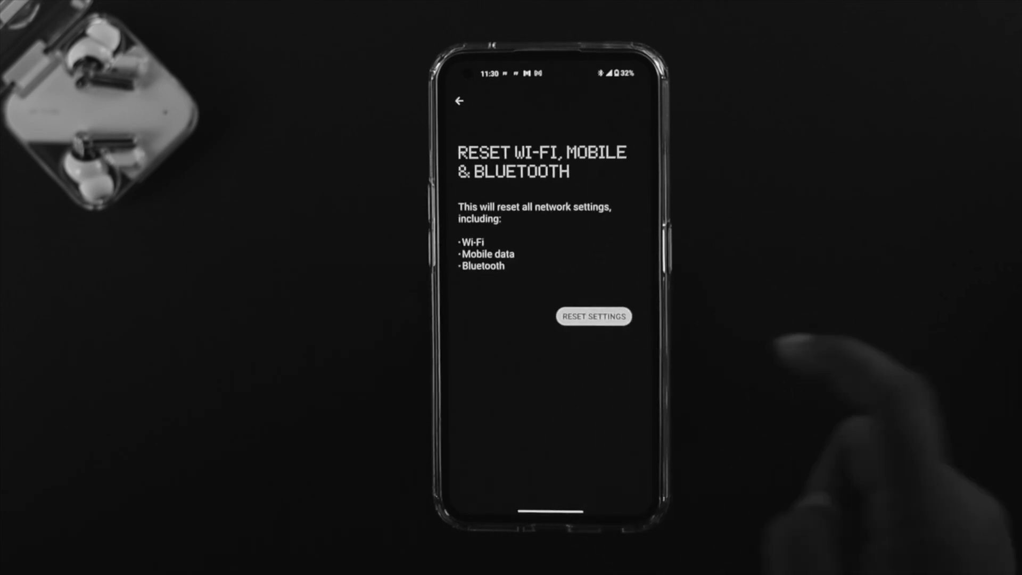
left_click(593, 316)
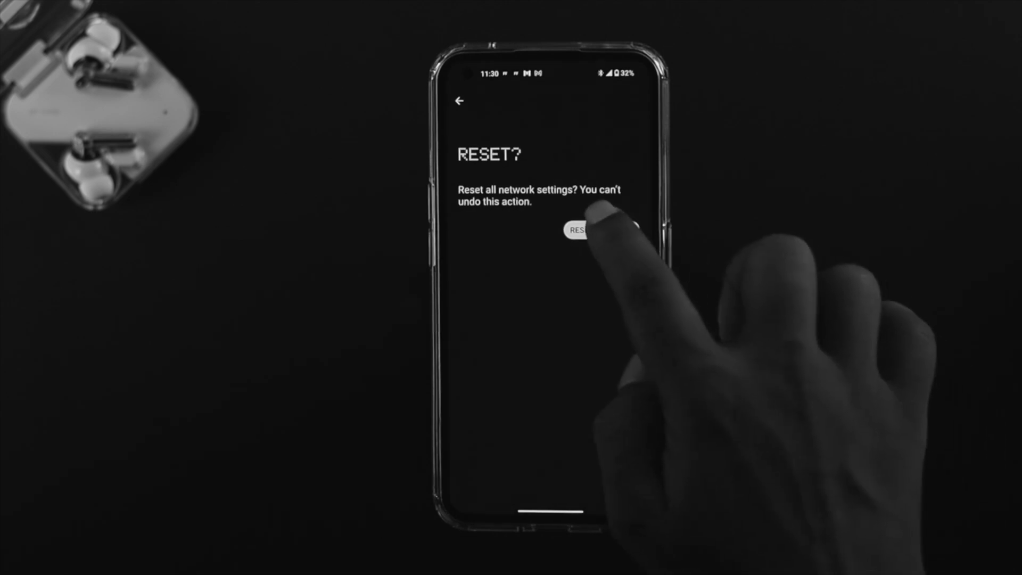
left_click(600, 230)
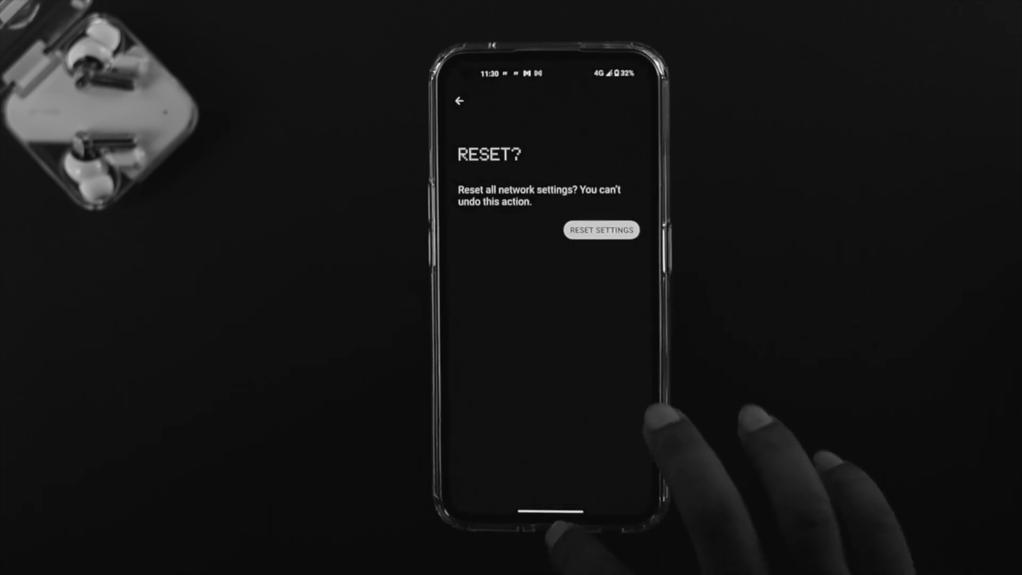
left_click(601, 230)
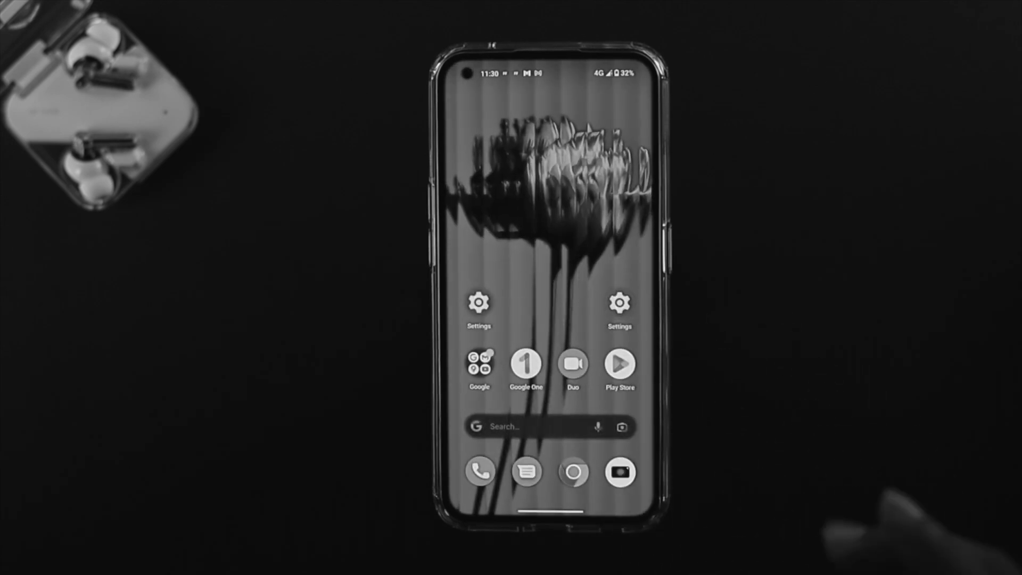
Step: Select FIX369 in Wi-Fi settings and connect with its password
left_click(479, 302)
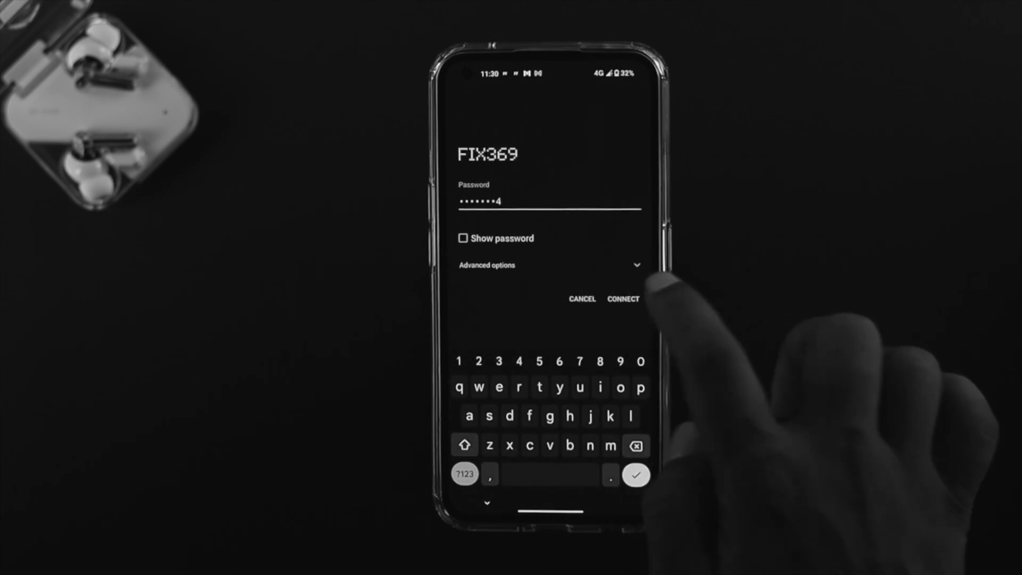
left_click(623, 299)
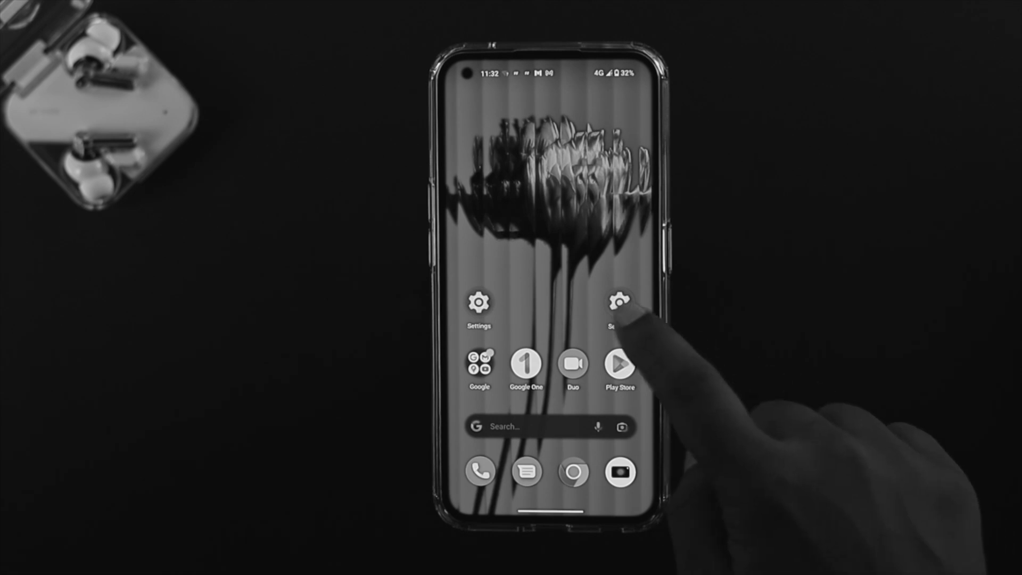
Step: Tap Build number under About phone to enable developer mode
left_click(620, 302)
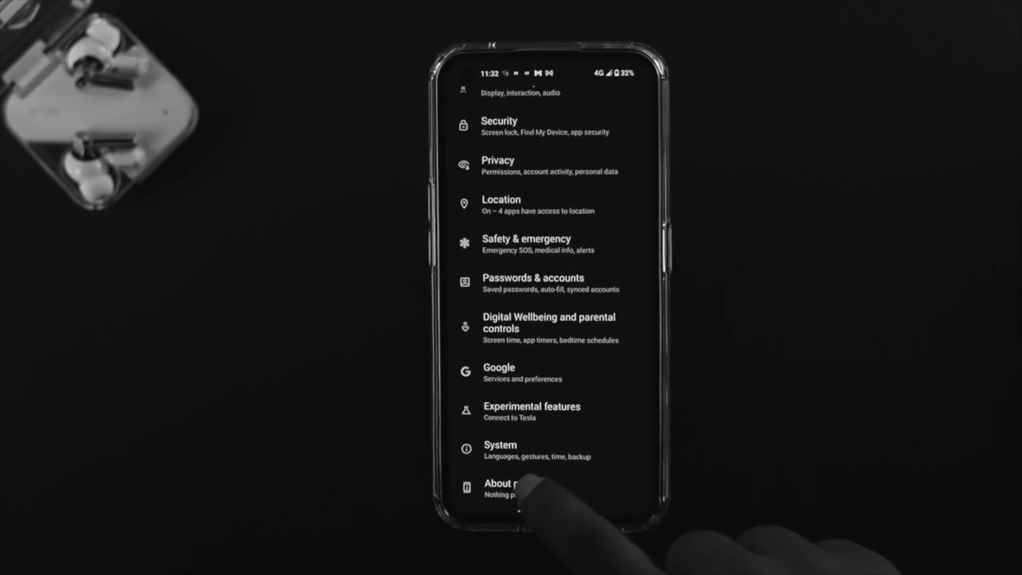
left_click(508, 486)
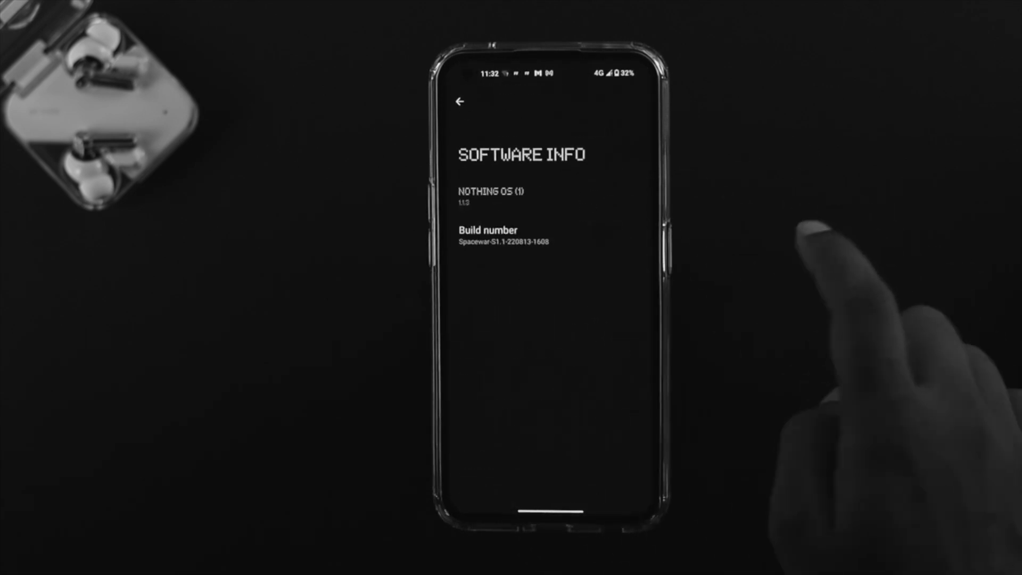
left_click(502, 235)
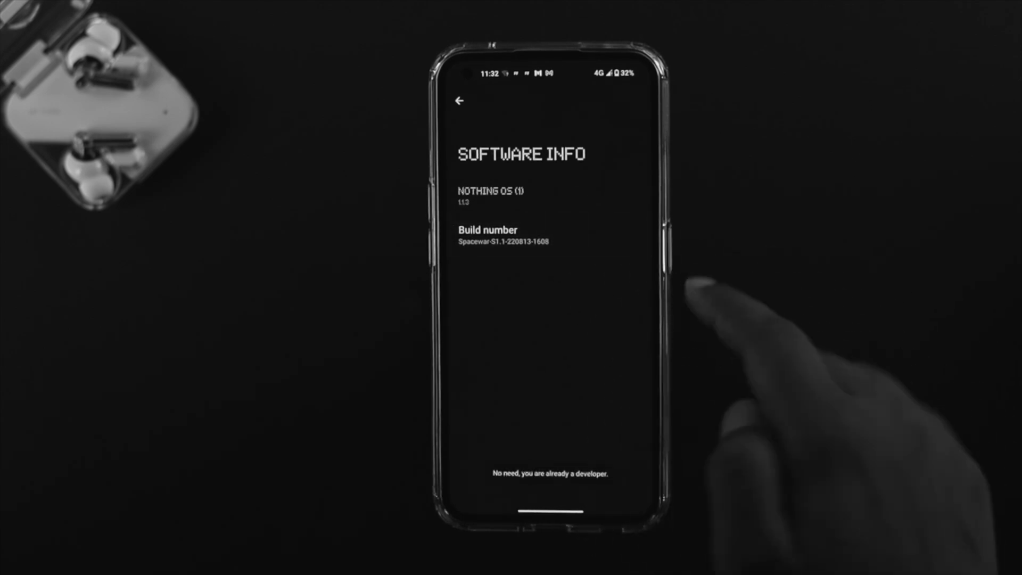
Step: Enable Wi-Fi scan throttling in Developer options' Networking section
left_click(459, 101)
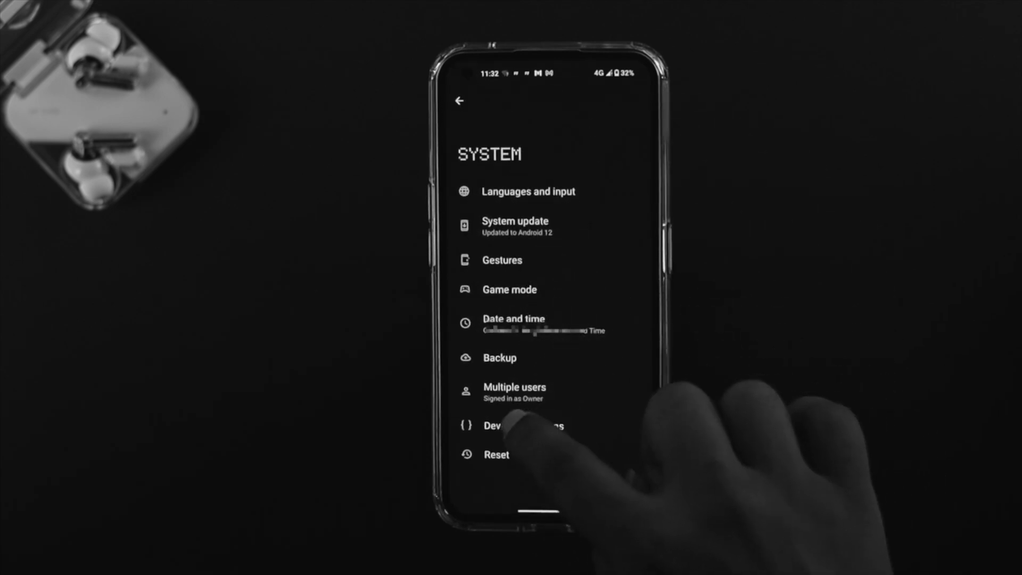
left_click(521, 426)
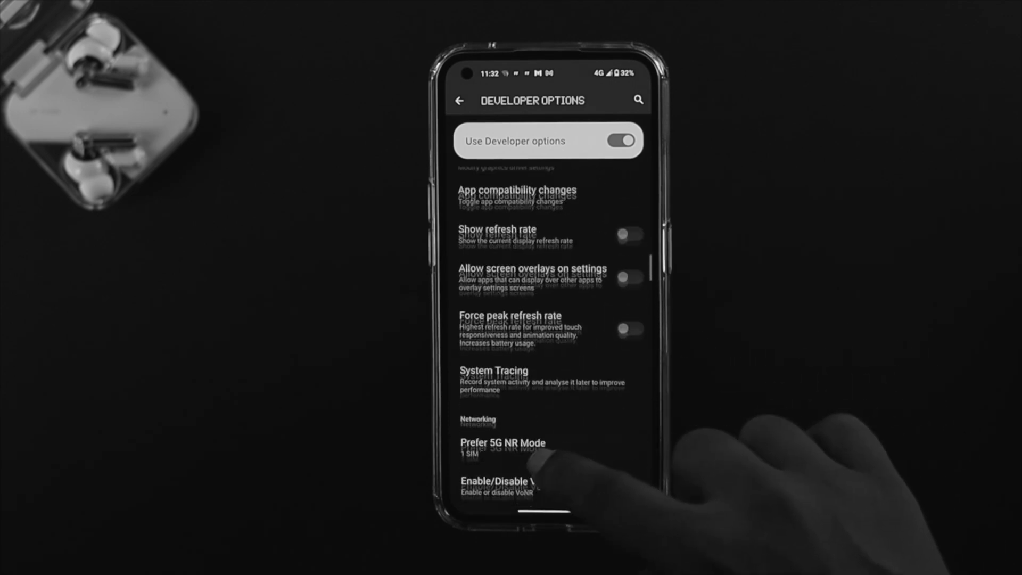
scroll("down", 3)
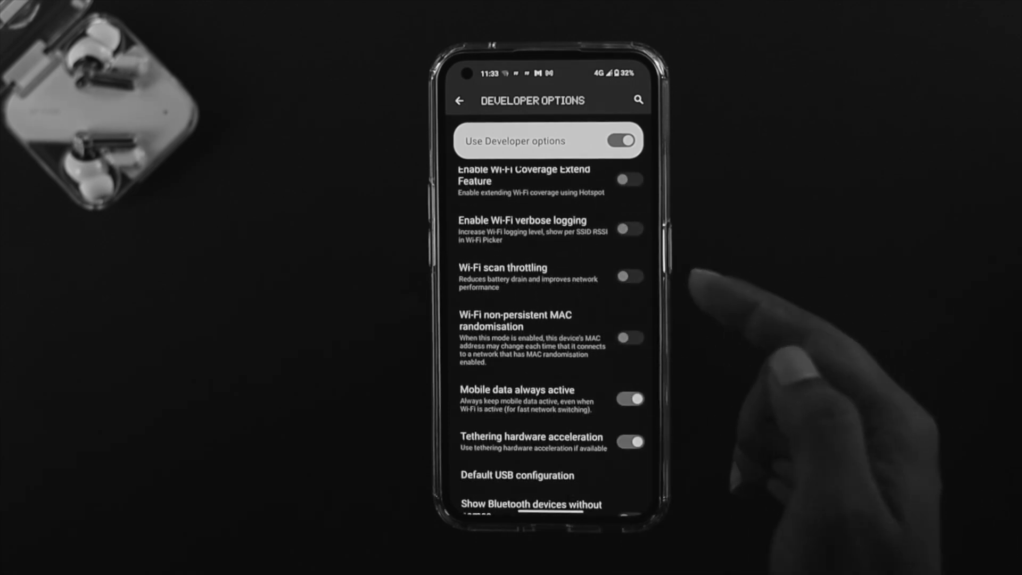
left_click(628, 276)
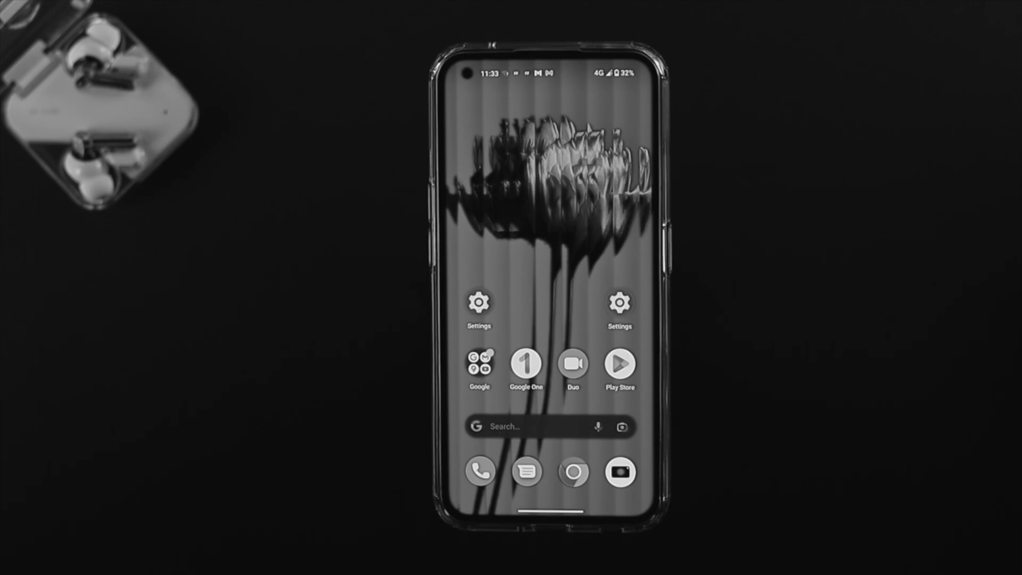
left_click(479, 302)
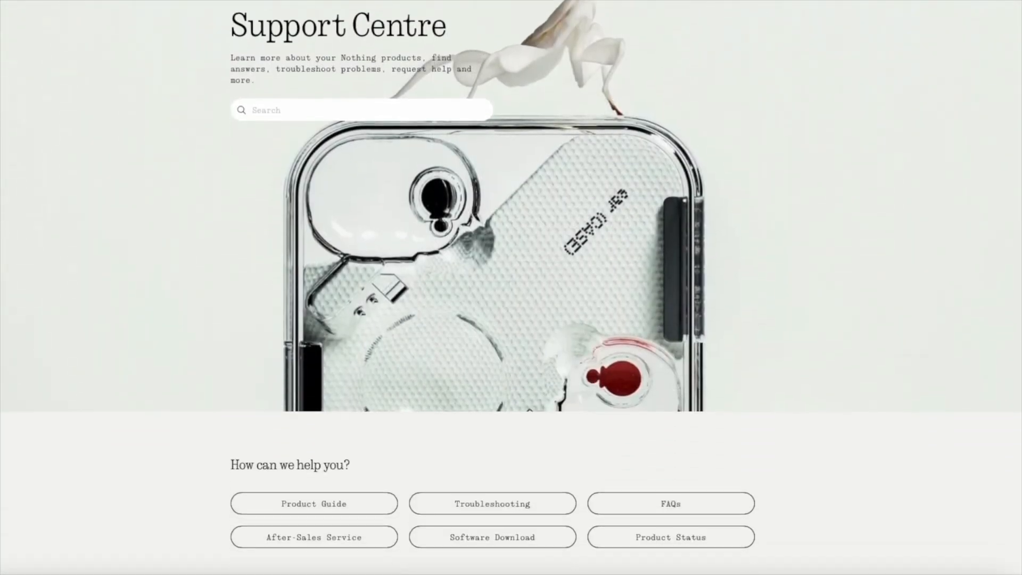
Step: Open the intl.nothing.tech Nothing Phone (1) page and scroll to its display and performance sections
scroll("down", 3)
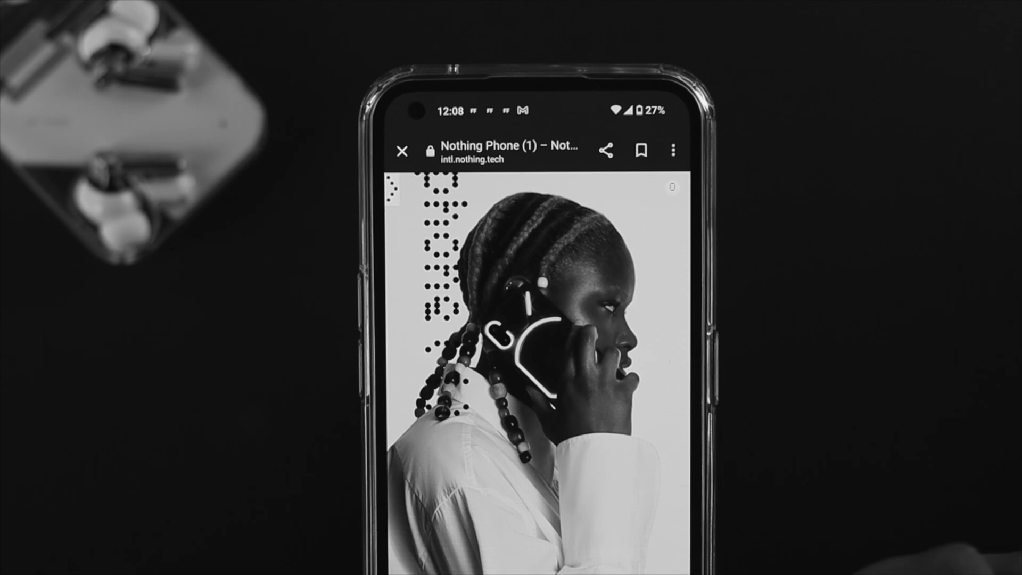
scroll("down", 3)
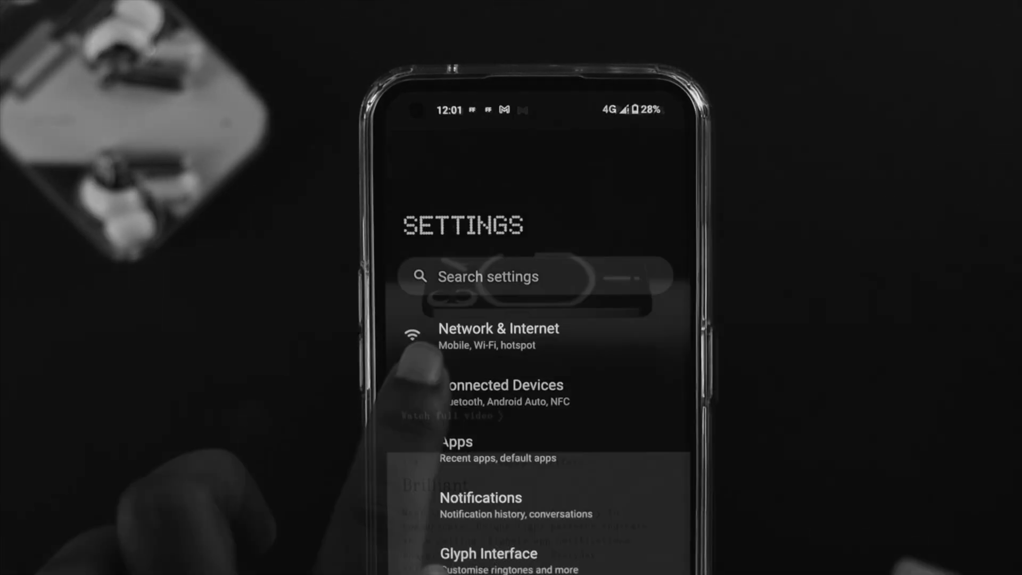
left_click(497, 336)
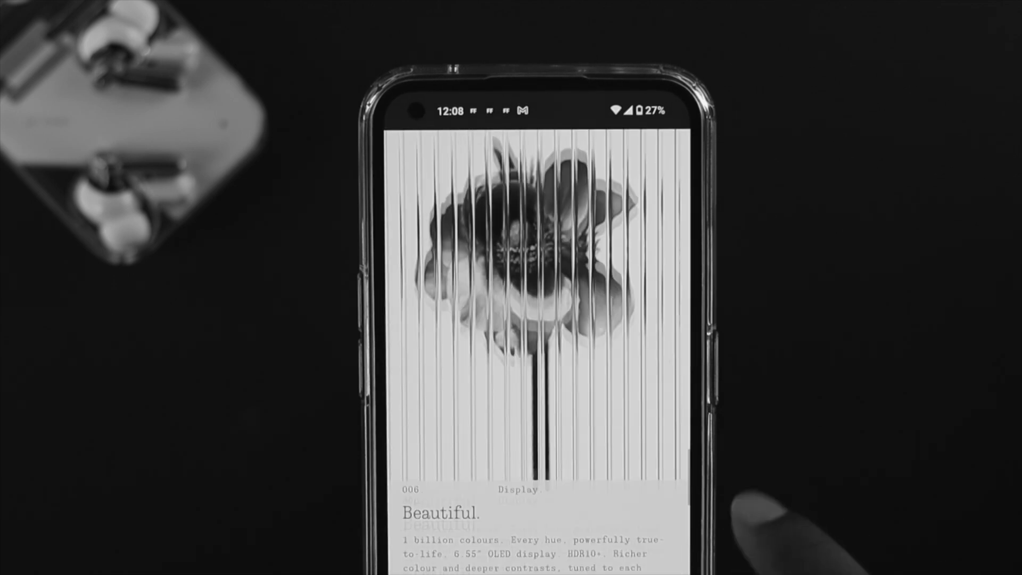
scroll("down", 3)
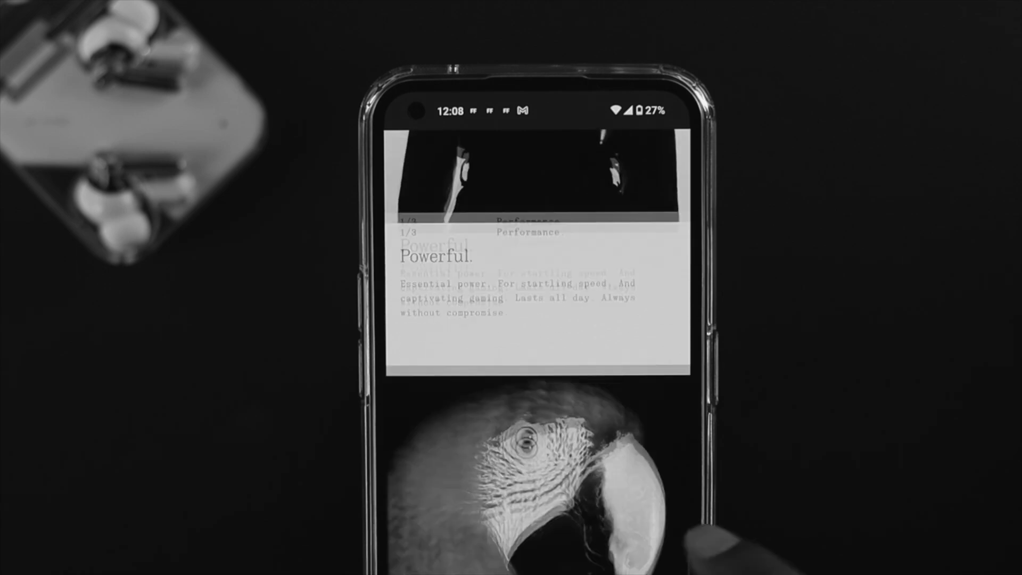